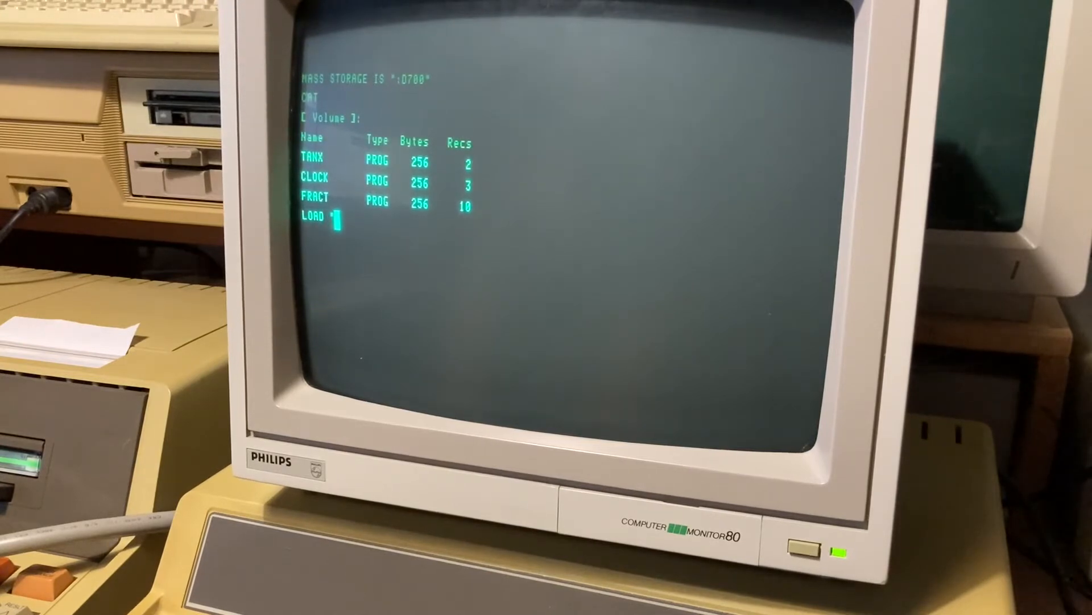
# - Load the TANX program from drive :D700 with LOAD "TANX"
pyautogui.write('TANX')
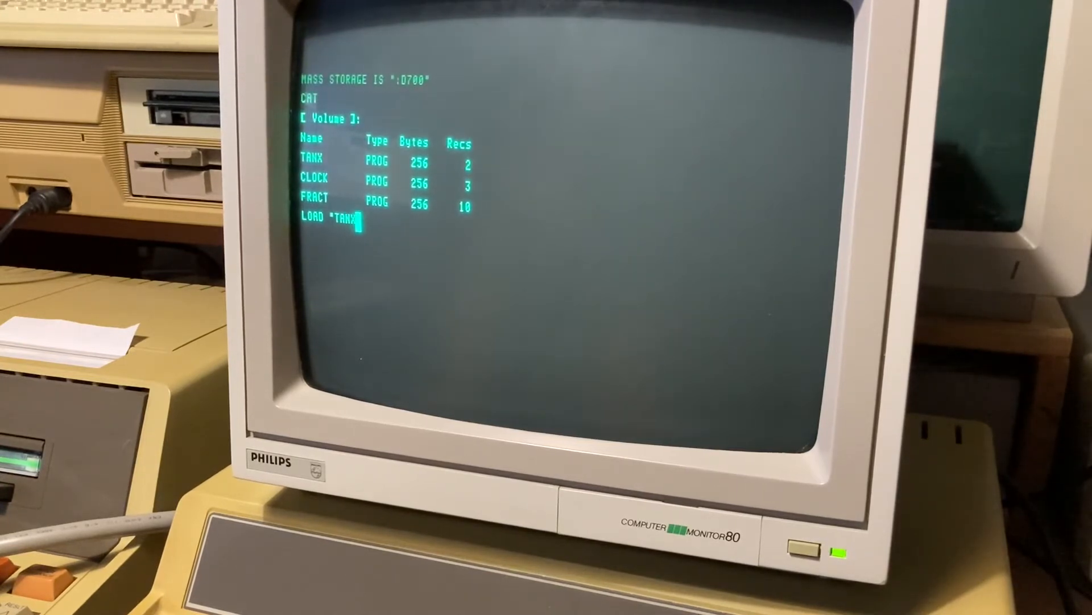
pyautogui.press('Return')
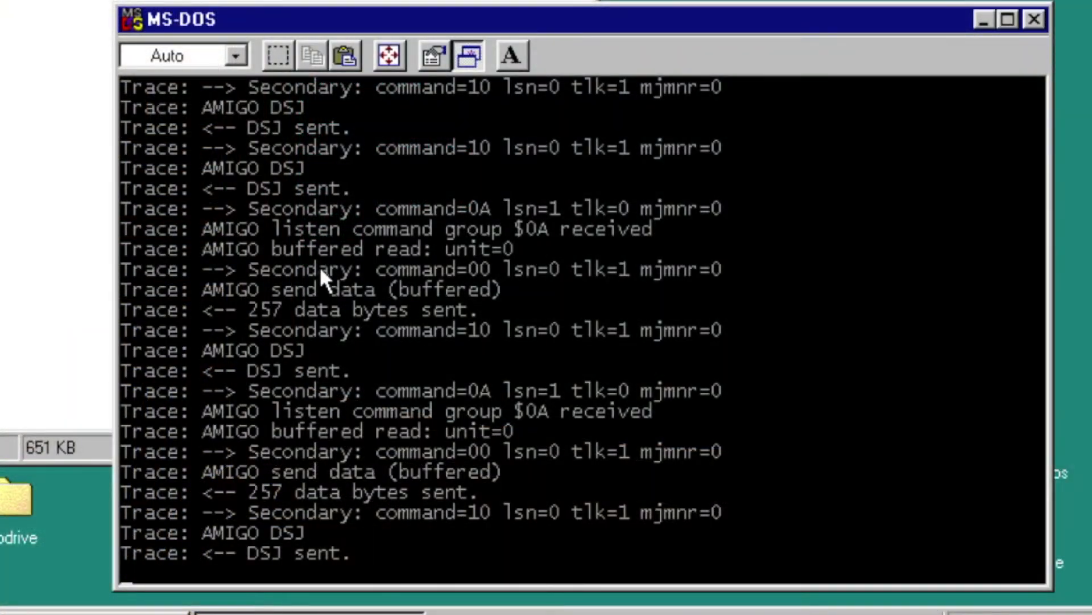
pyautogui.moveTo(369, 262)
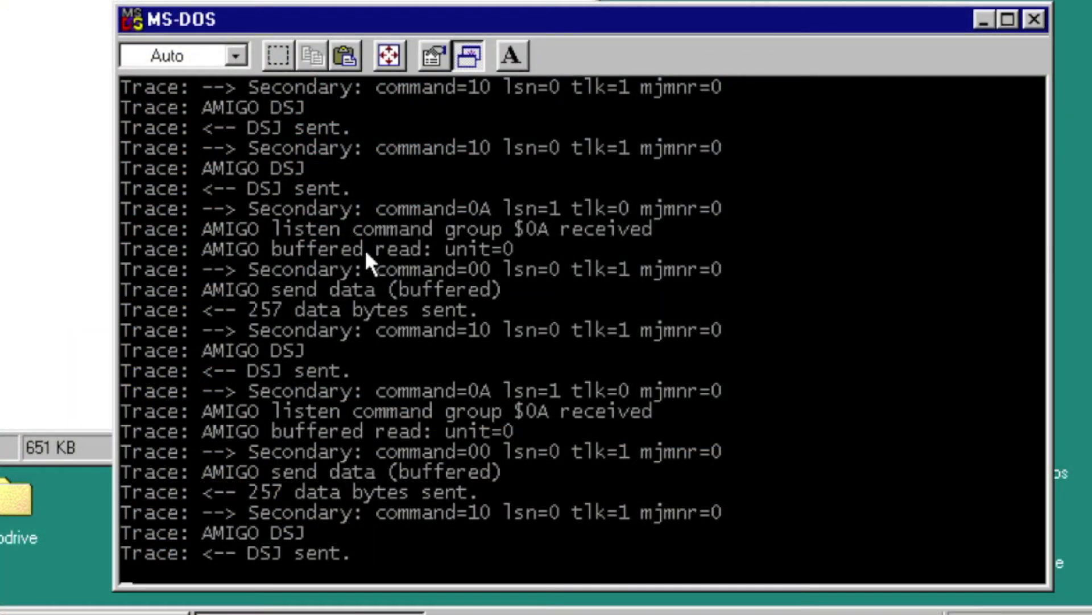
pyautogui.moveTo(359, 306)
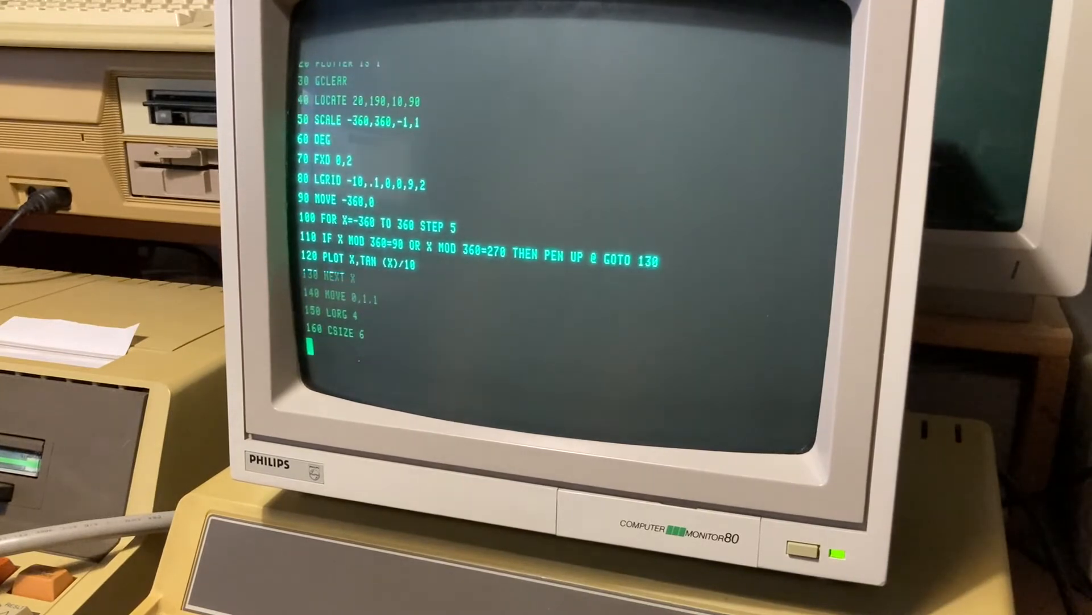
# - Begin entering RUN after listing the TANX tangent-plotting program
pyautogui.write('RU')
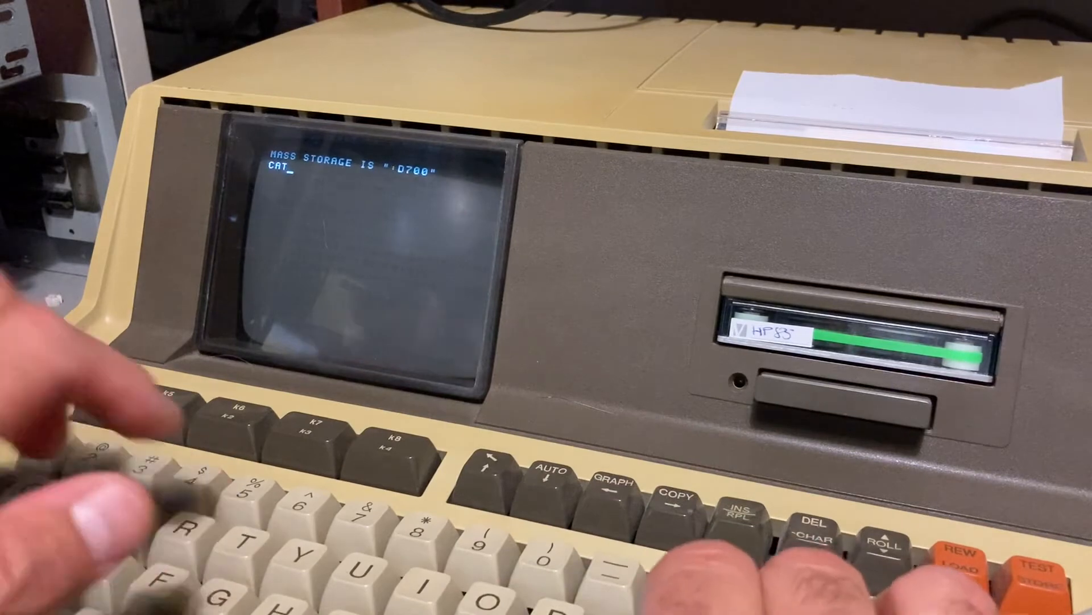
# - Catalogue volume D700 on the HP-85, showing TANX, CLOCK and FRACT
pyautogui.press('Return')
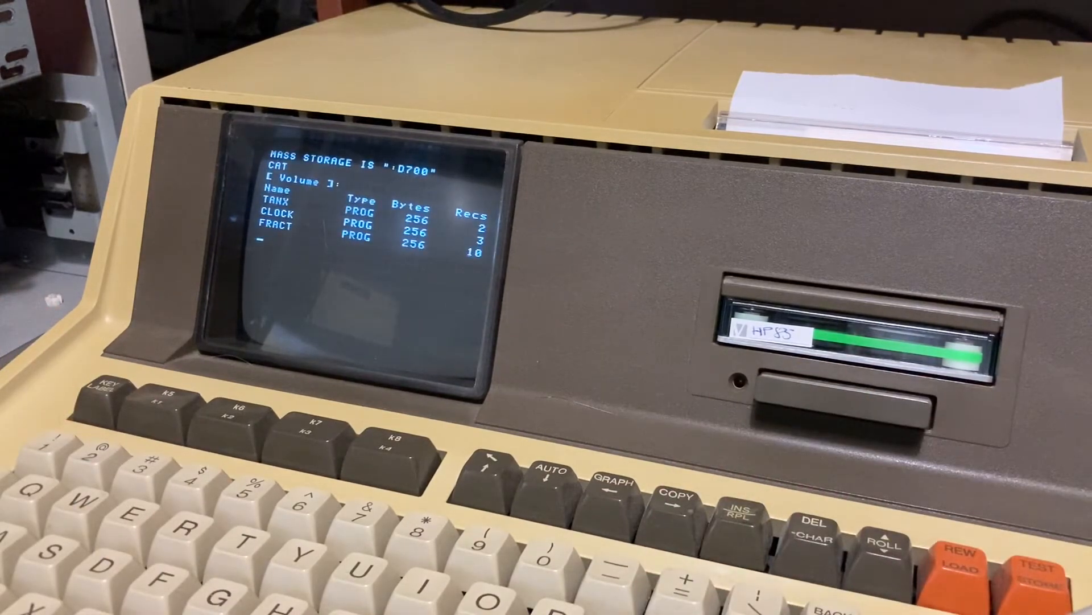